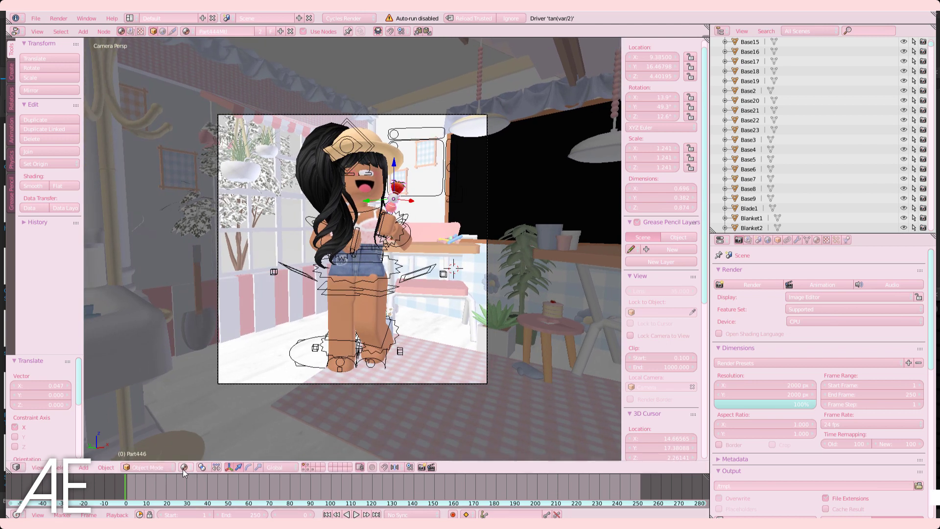
Switch the camera view's viewport shading to Rendered for a live preview.
left_click(185, 467)
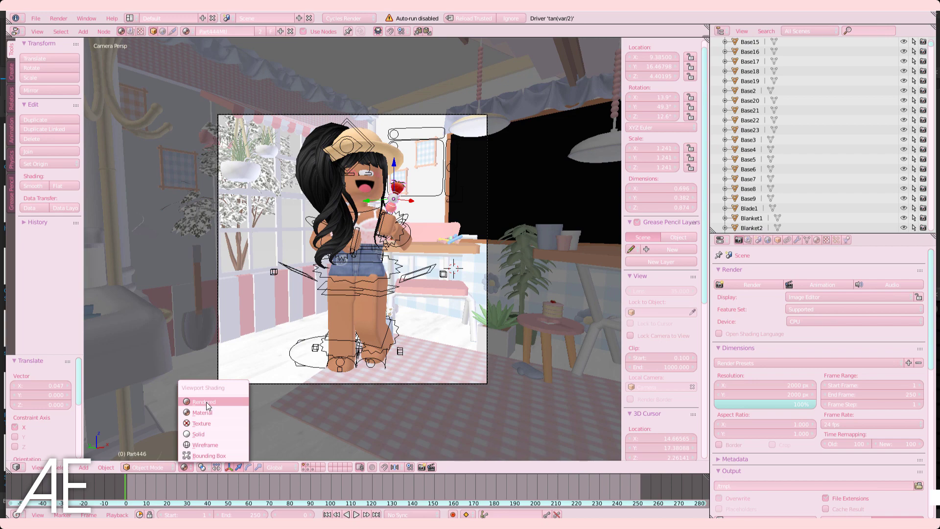
left_click(203, 401)
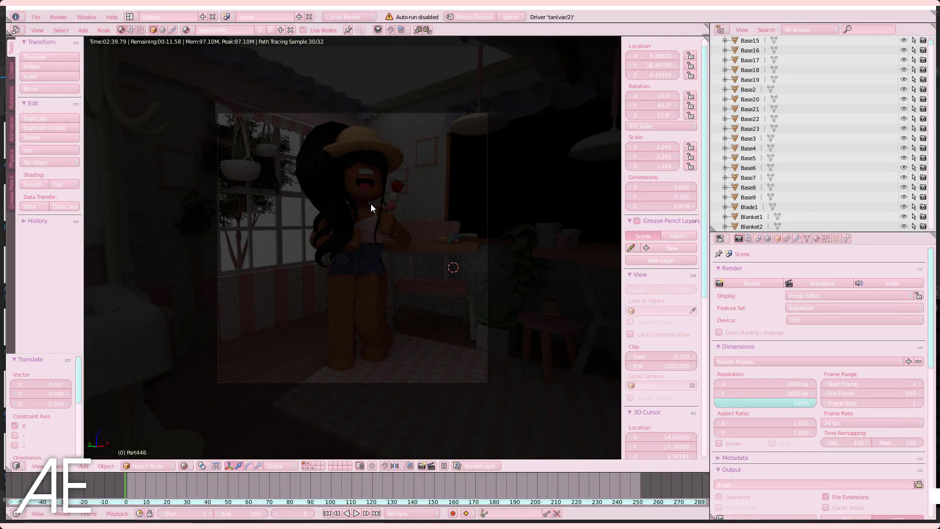
mouse_move(435, 245)
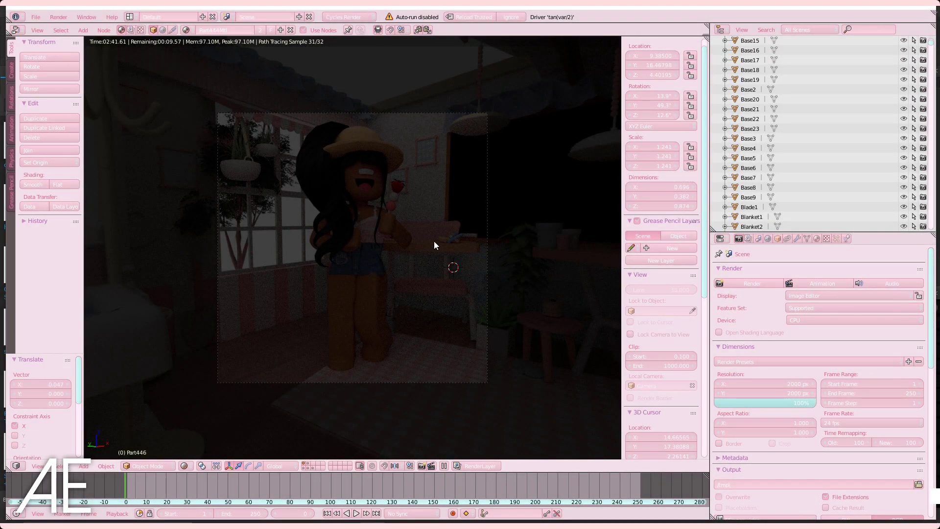
mouse_move(540, 242)
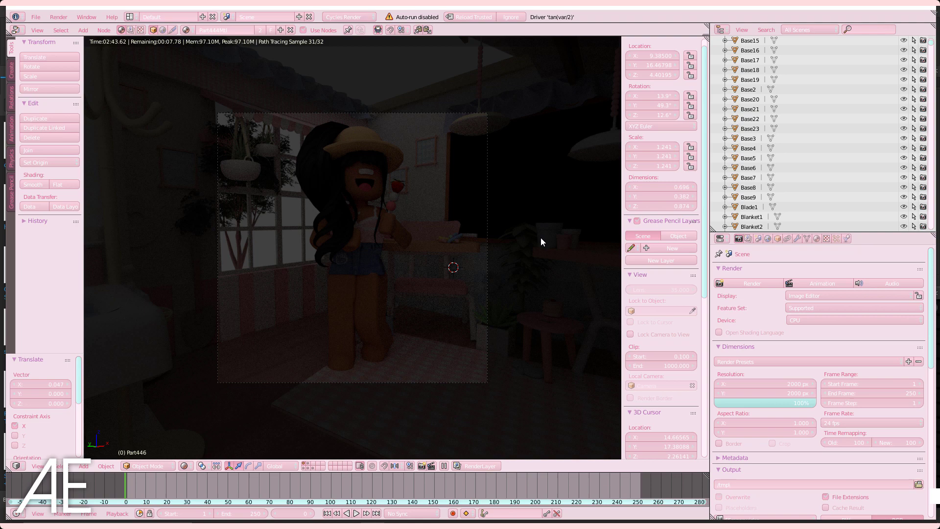
Set the World colour to an Environment Texture and start loading an HDRI image.
left_click(747, 238)
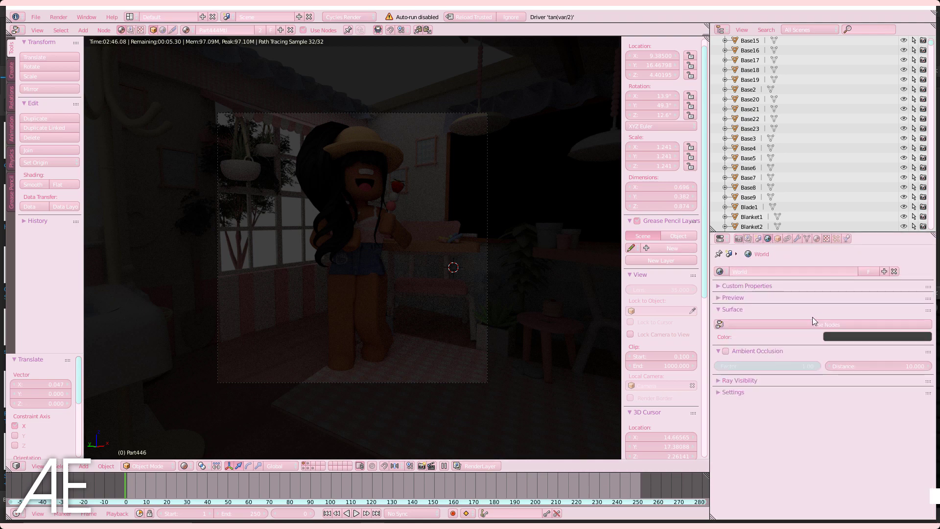
mouse_move(831, 324)
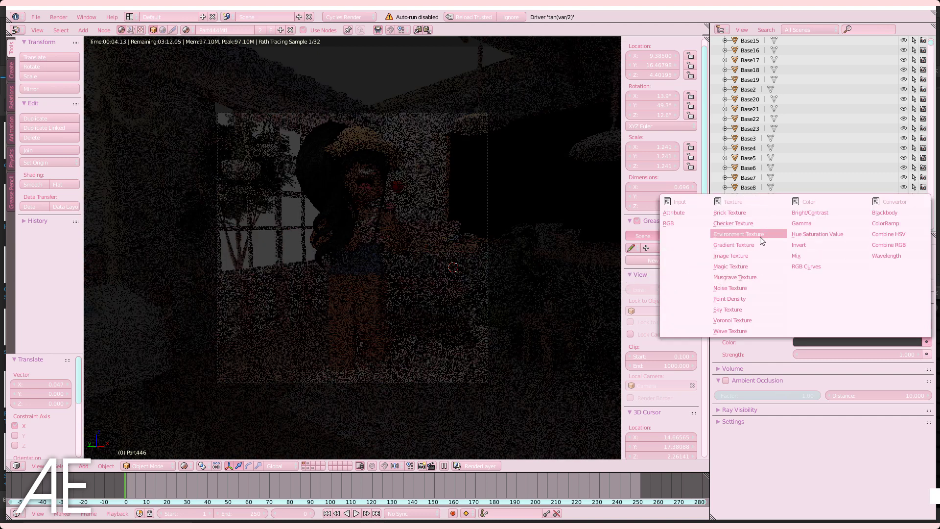
left_click(738, 234)
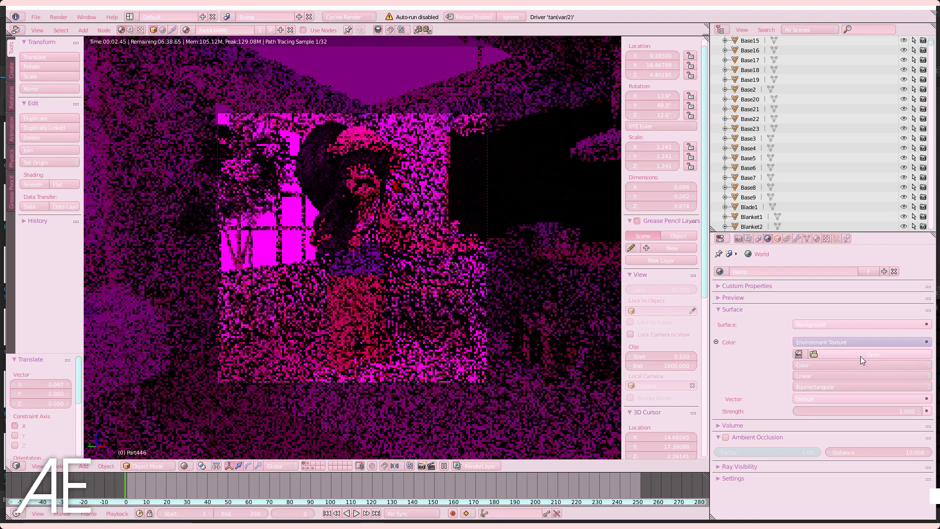
left_click(730, 239)
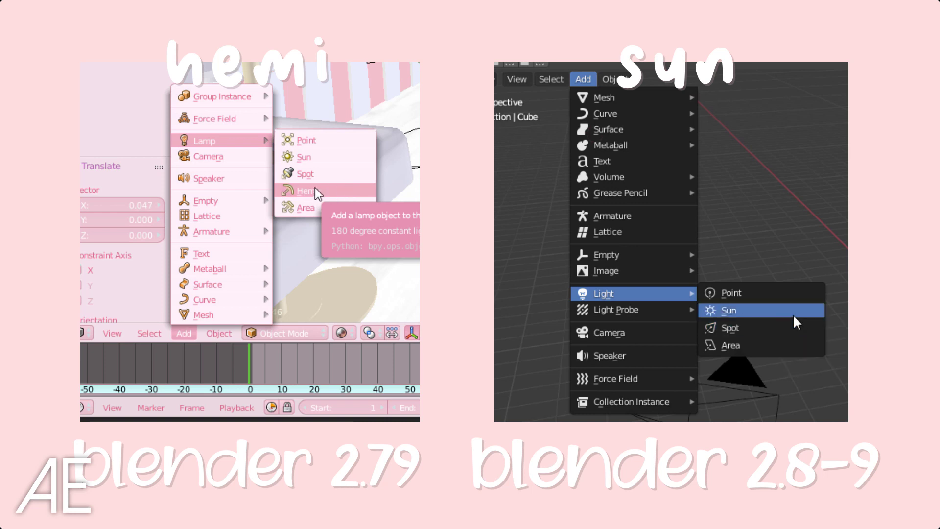
Add a hemi lamp to the room scene and tilt it into position.
left_click(306, 191)
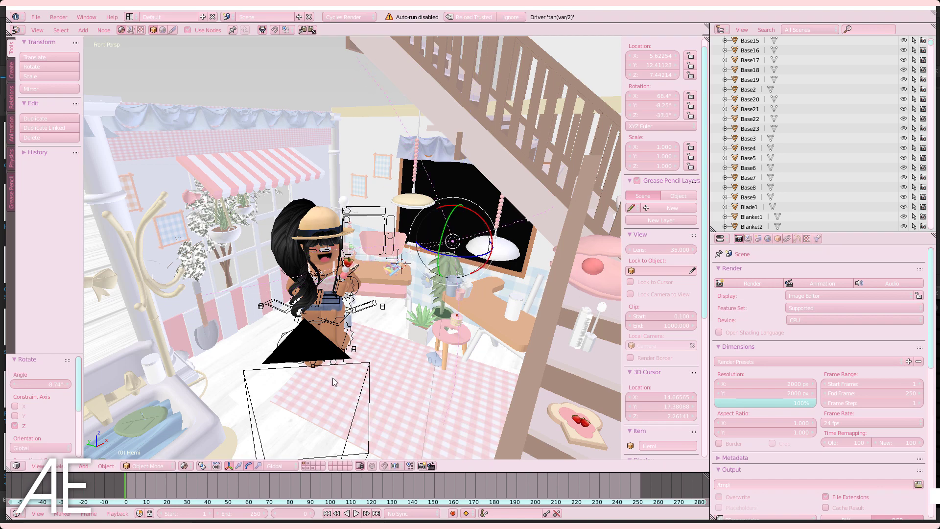
left_click(185, 466)
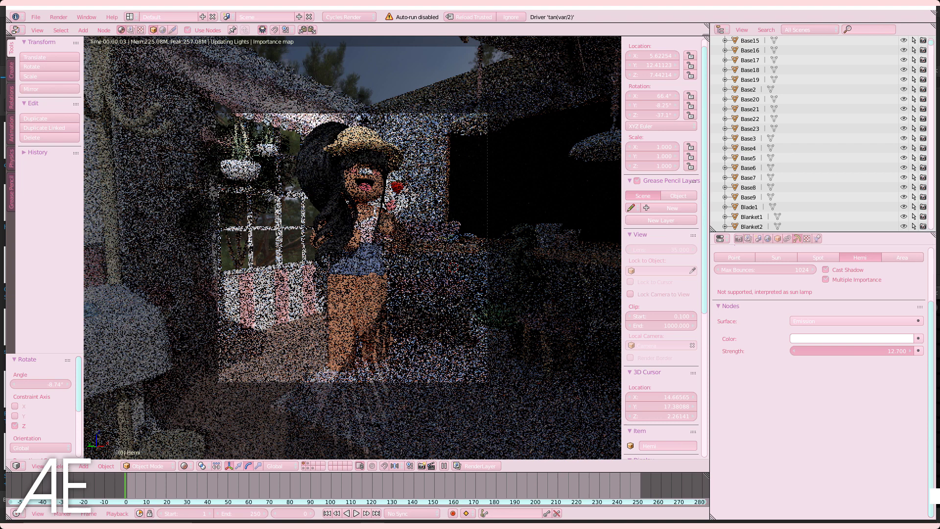
Raise the hemi lamp's emission strength to 12.7 and check it in rendered preview.
left_click(188, 466)
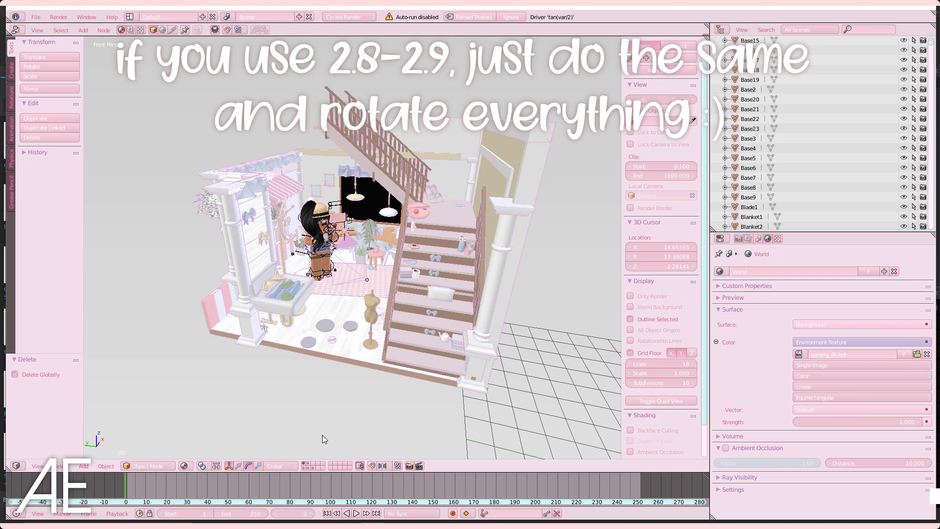
mouse_move(360, 300)
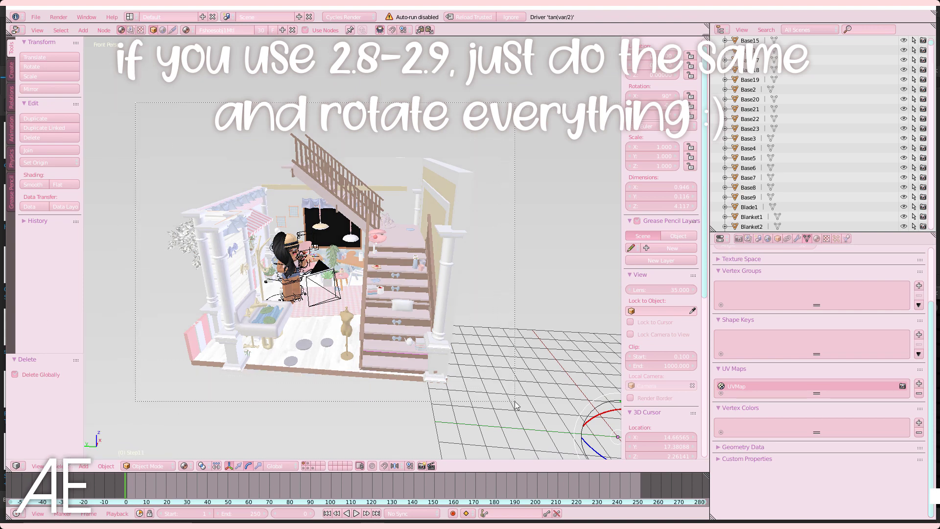
Set the origins of all selected room objects to their own geometry.
left_click(36, 163)
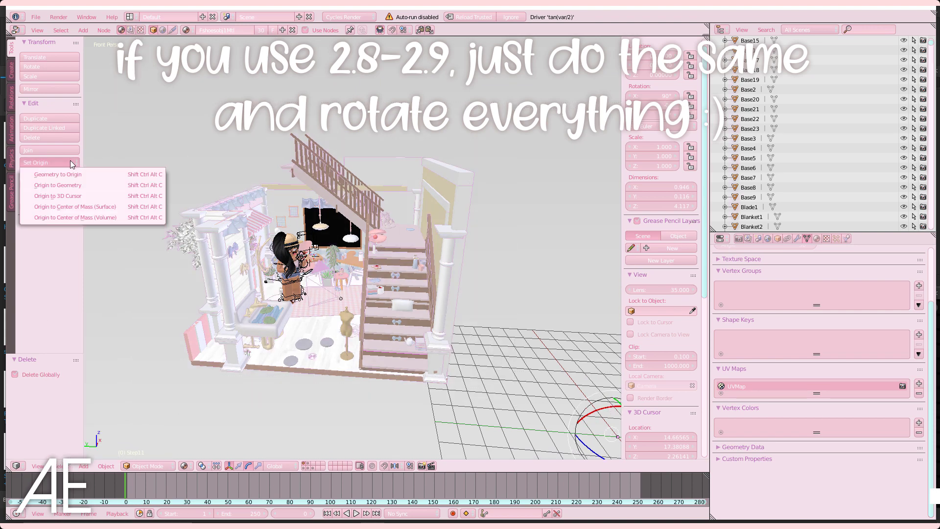
mouse_move(57, 185)
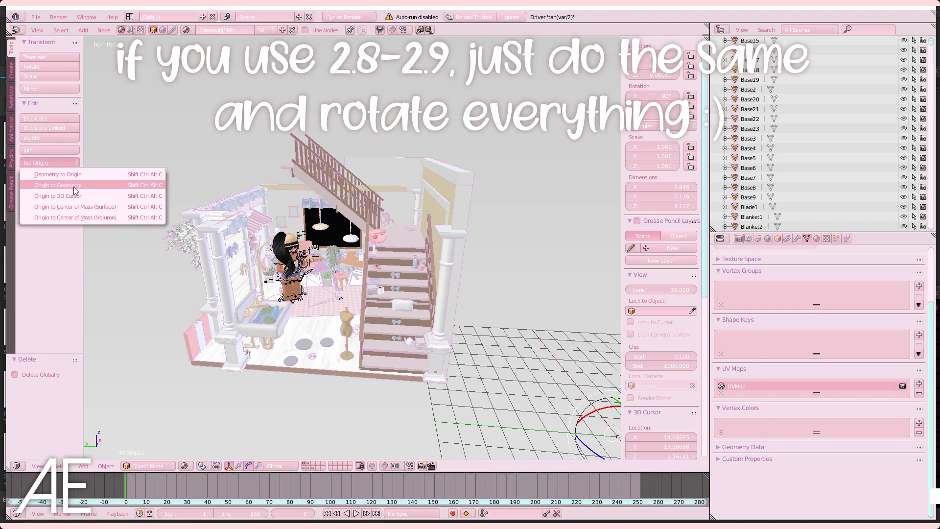
left_click(57, 184)
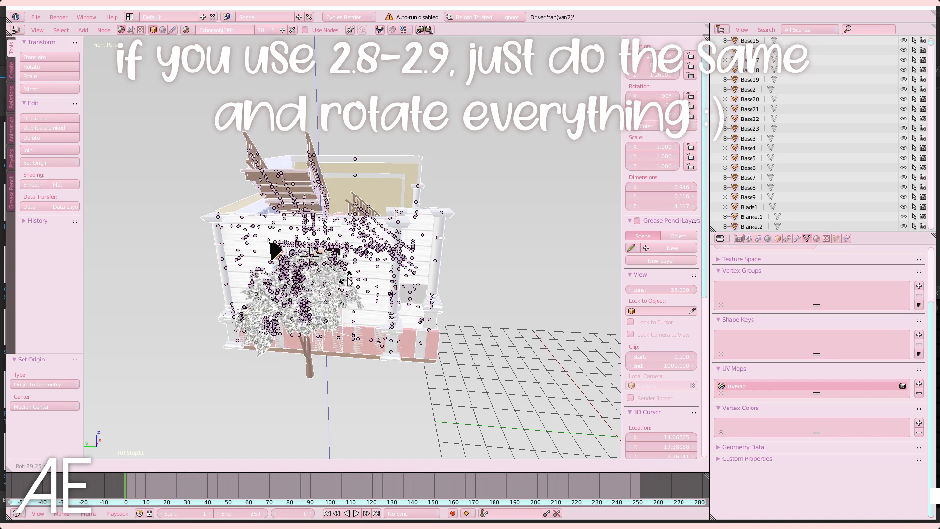
Rotate the room to suit the HDRI and view it rendered through the camera.
left_click(186, 467)
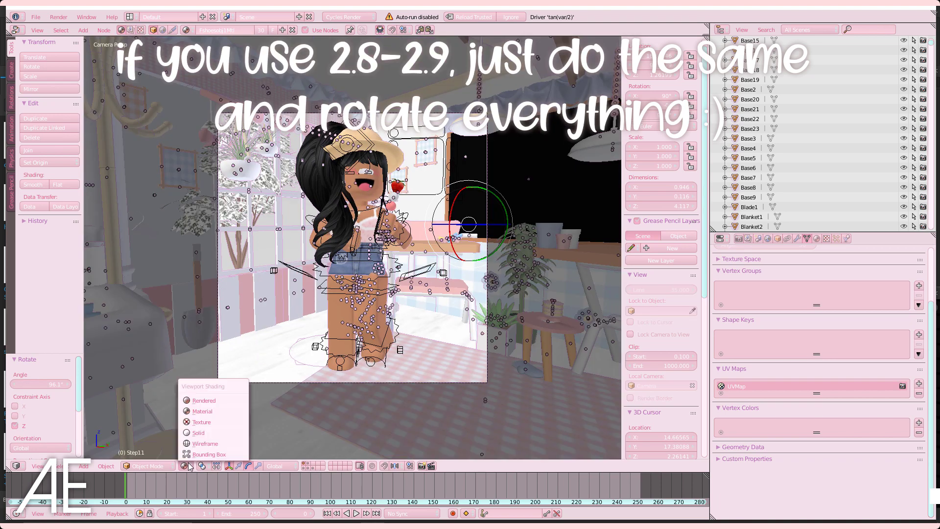
mouse_move(204, 399)
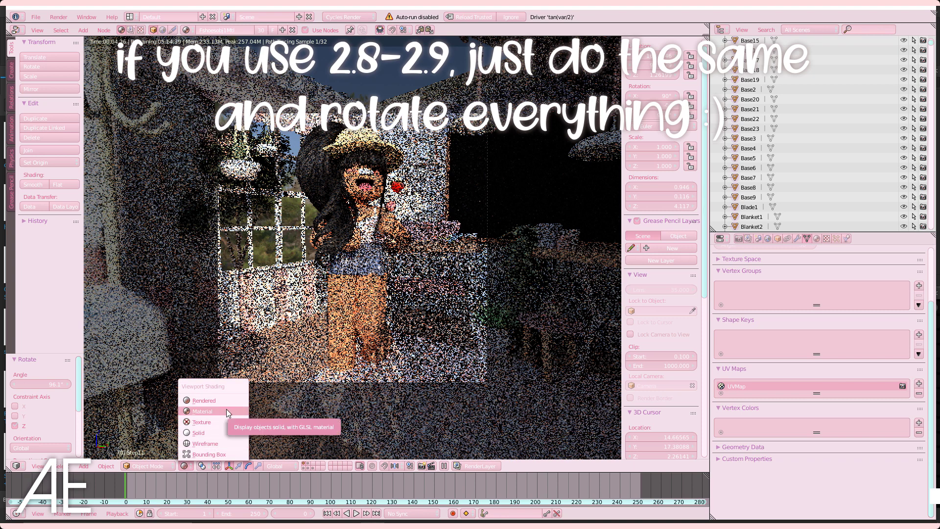
left_click(197, 431)
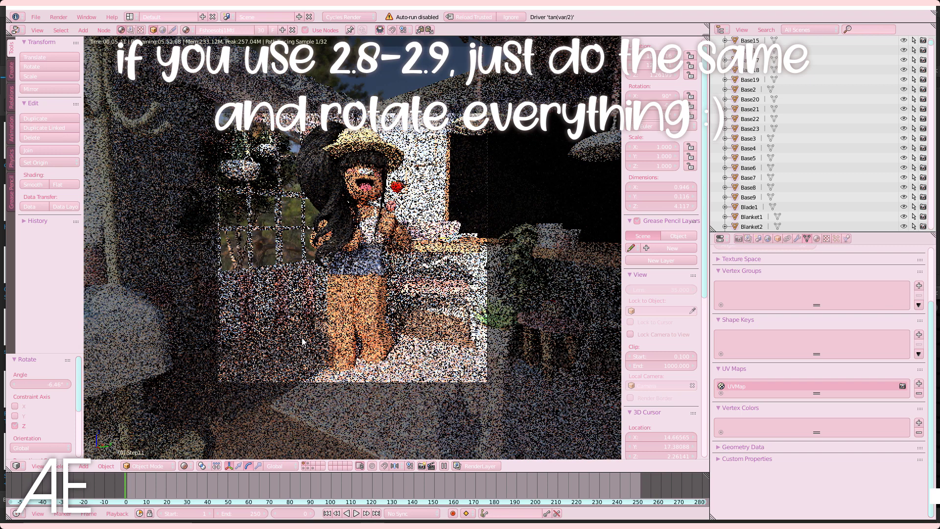
mouse_move(296, 310)
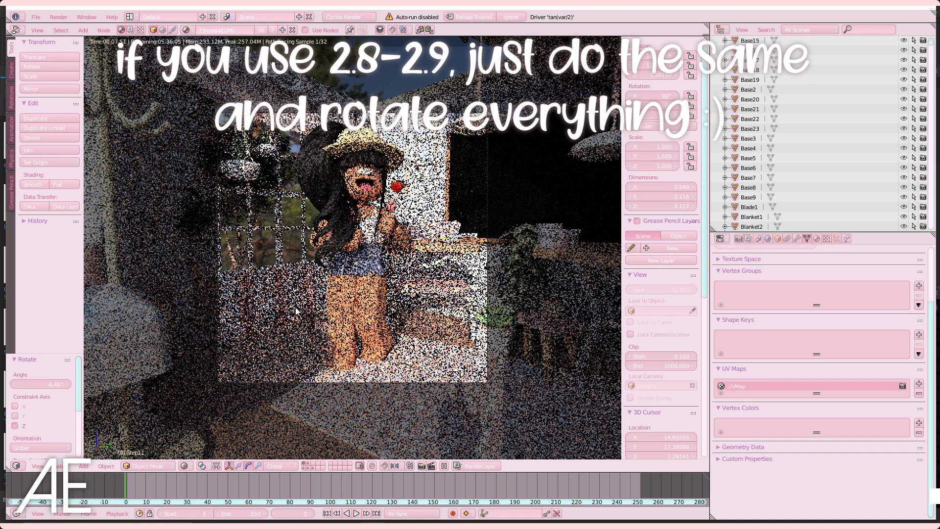
mouse_move(285, 361)
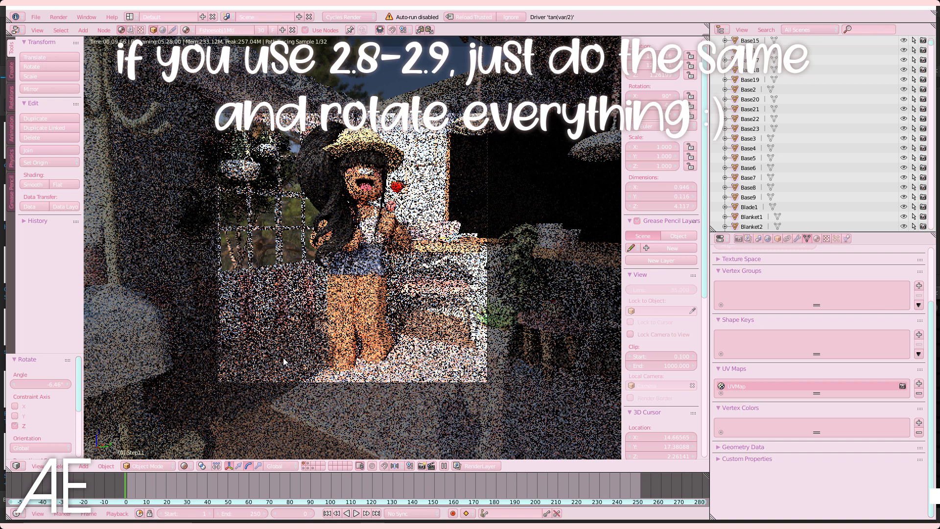
Show the Render properties with the Film panel's Exposure field.
left_click(747, 239)
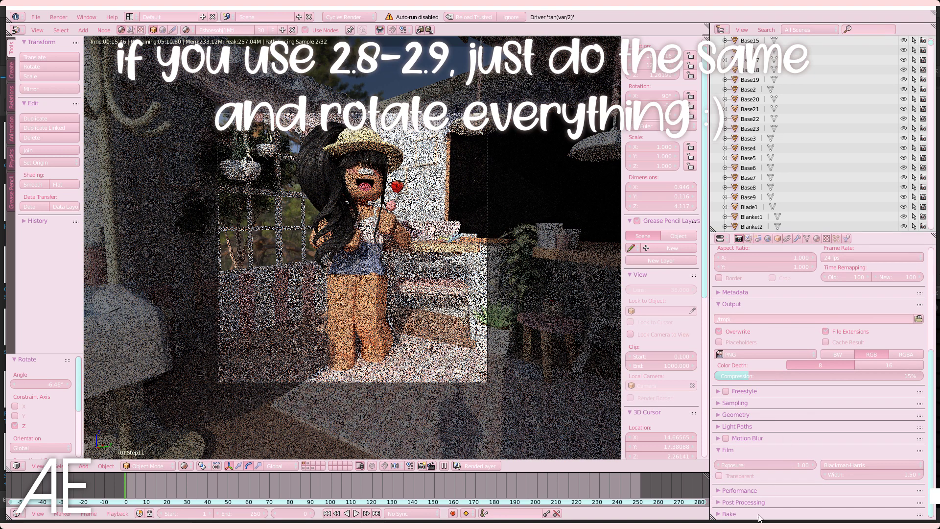
mouse_move(739, 239)
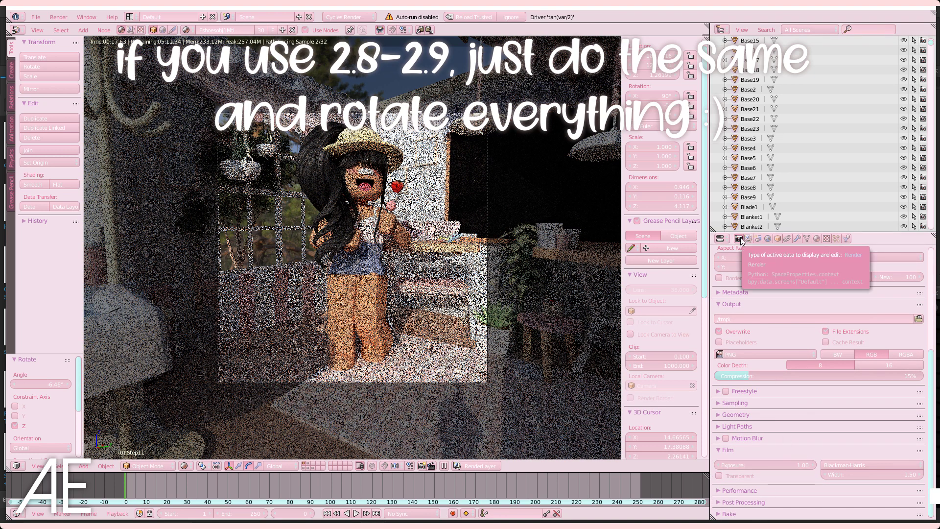
mouse_move(739, 474)
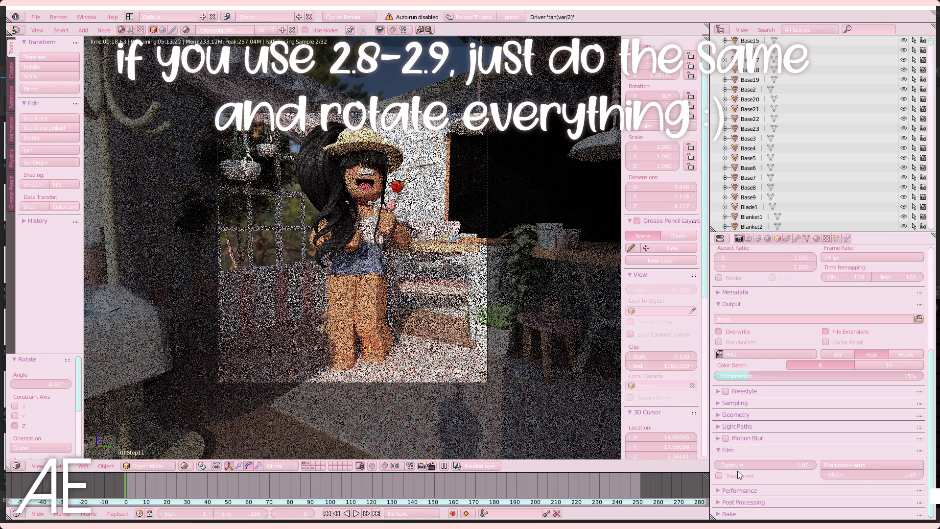